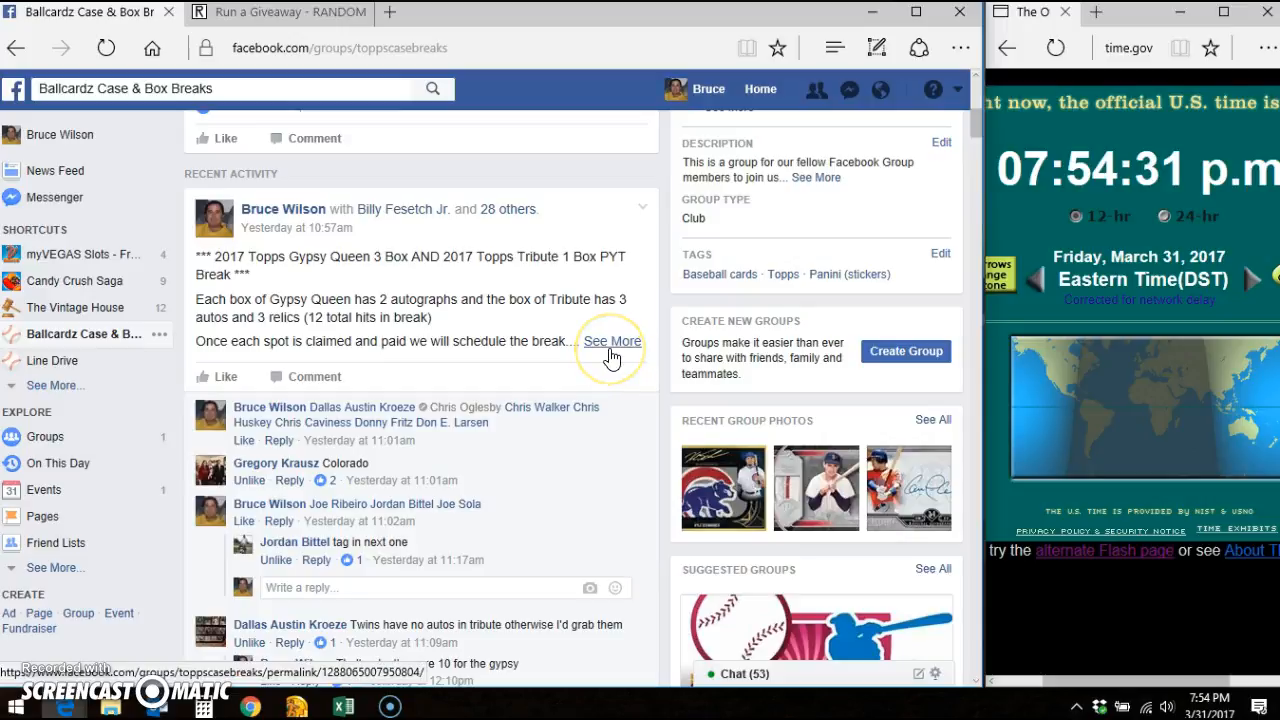
Expand the break post's full team list and scroll to the Mini Filler #1 thread
left_click(612, 341)
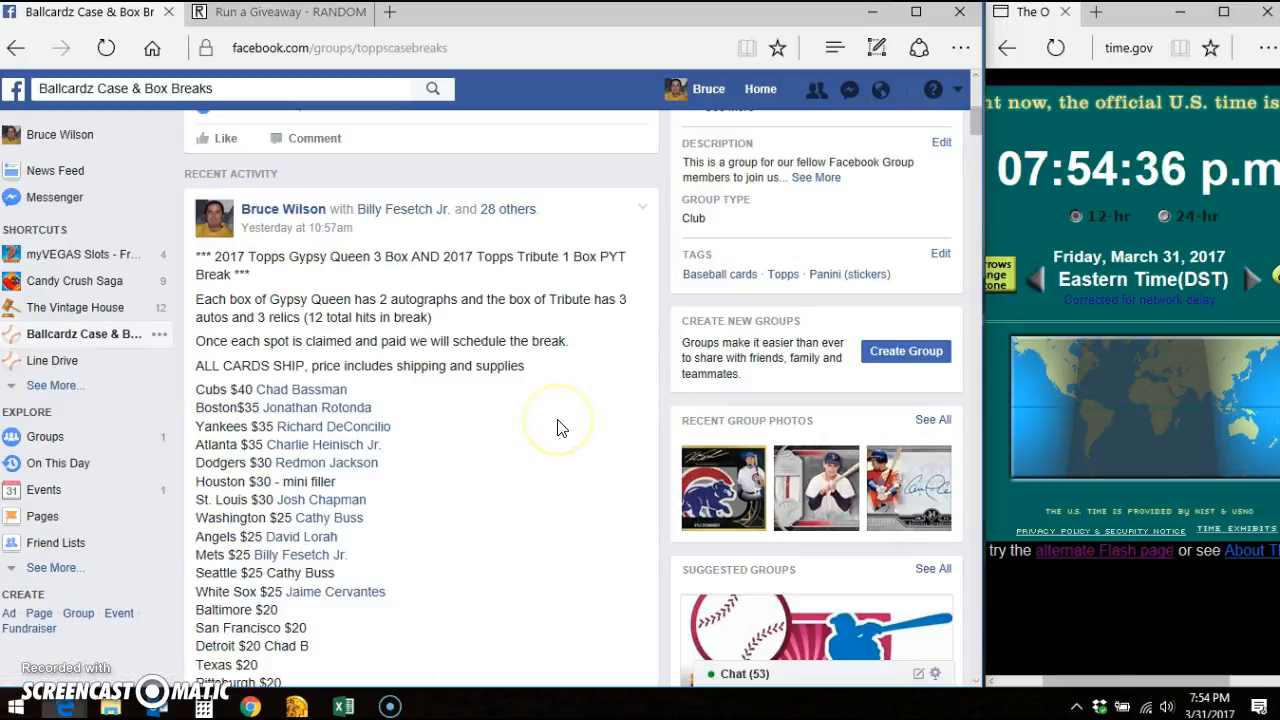
scroll("down", 3)
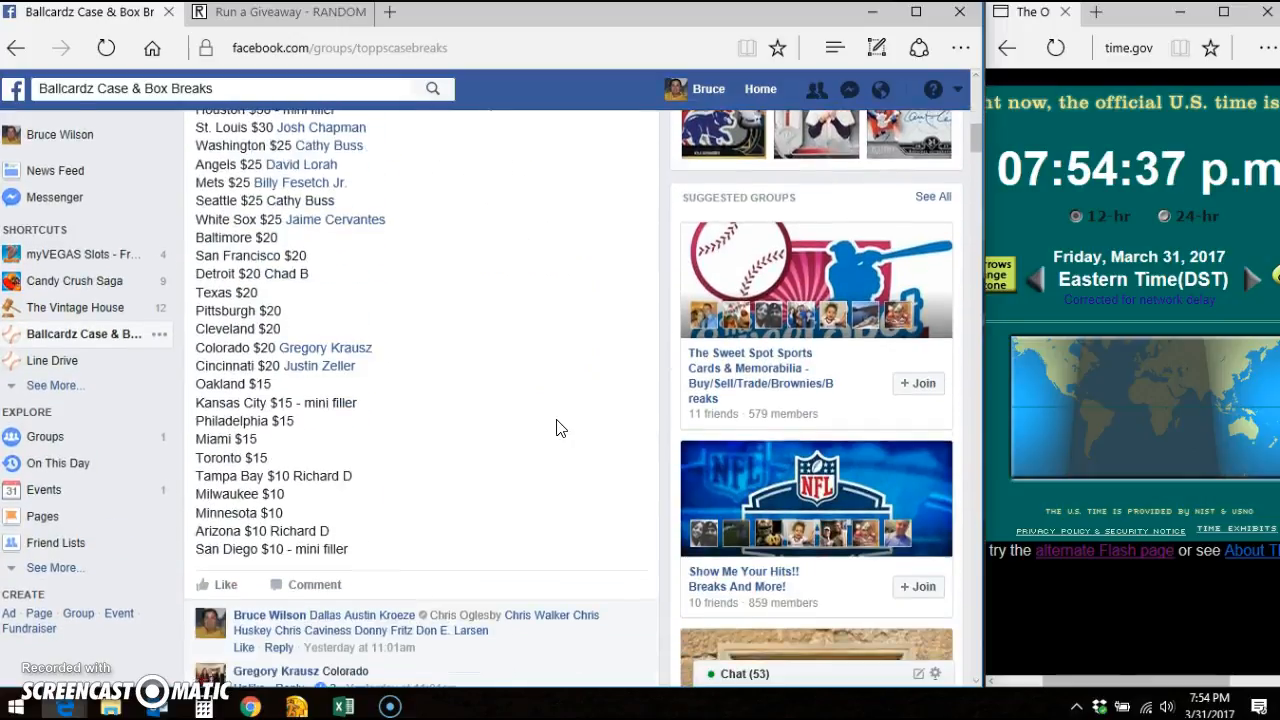
scroll("down", 3)
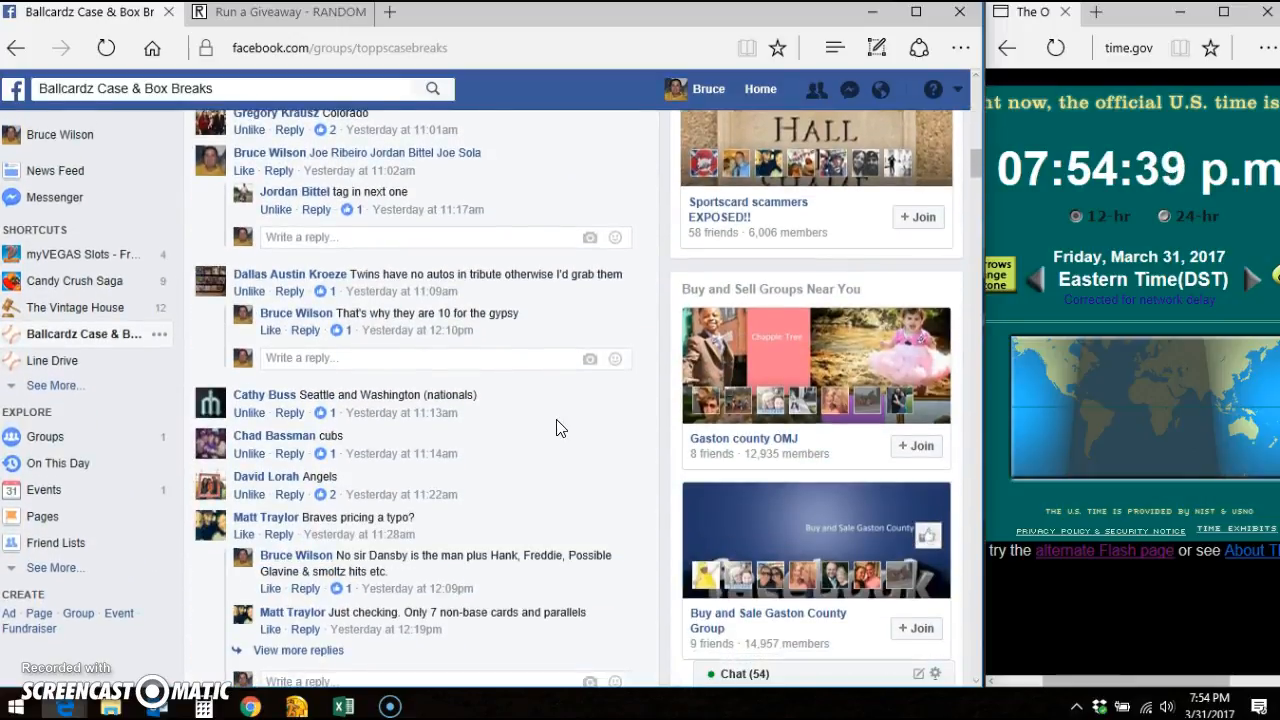
scroll("down", 3)
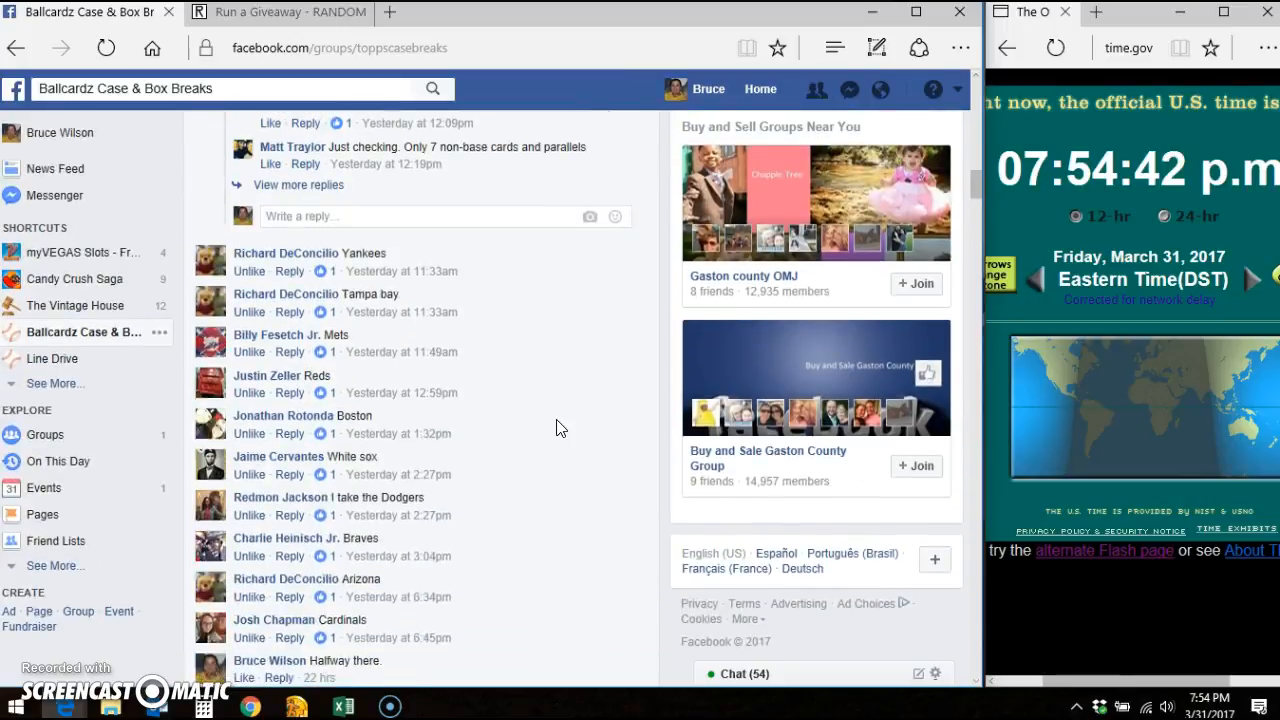
scroll("down", 3)
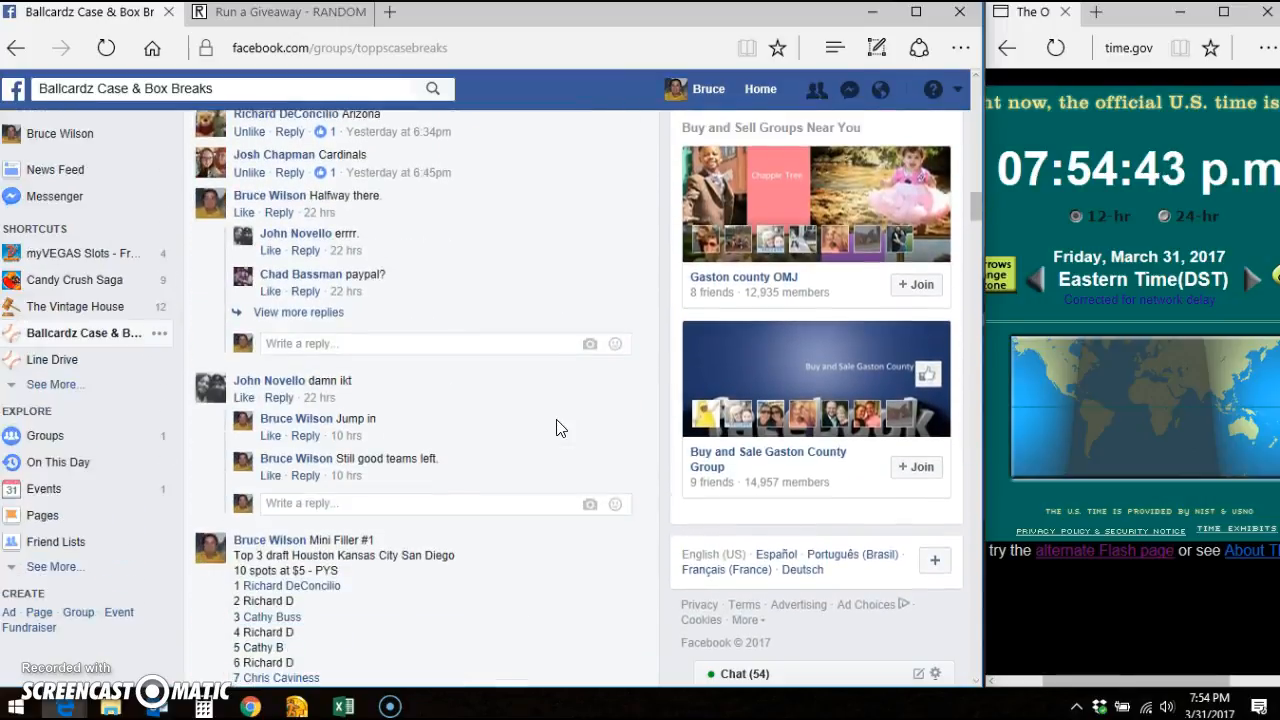
scroll("down", 3)
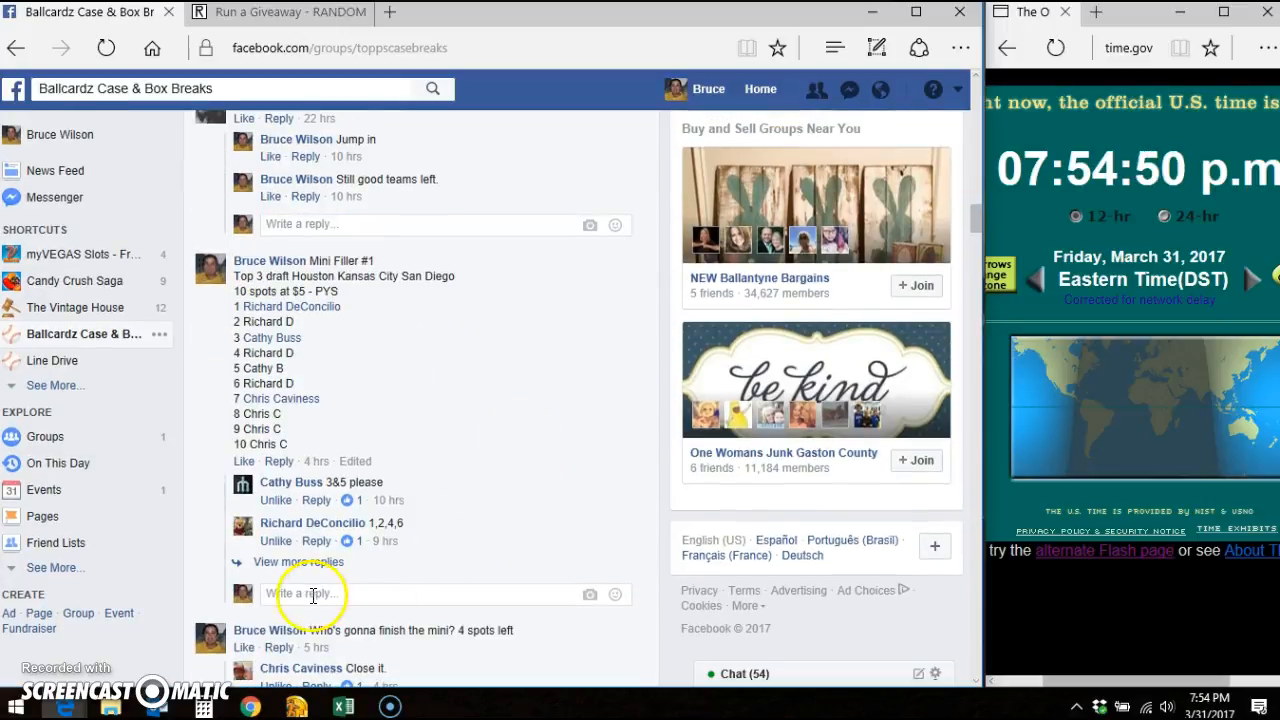
mouse_move(418, 388)
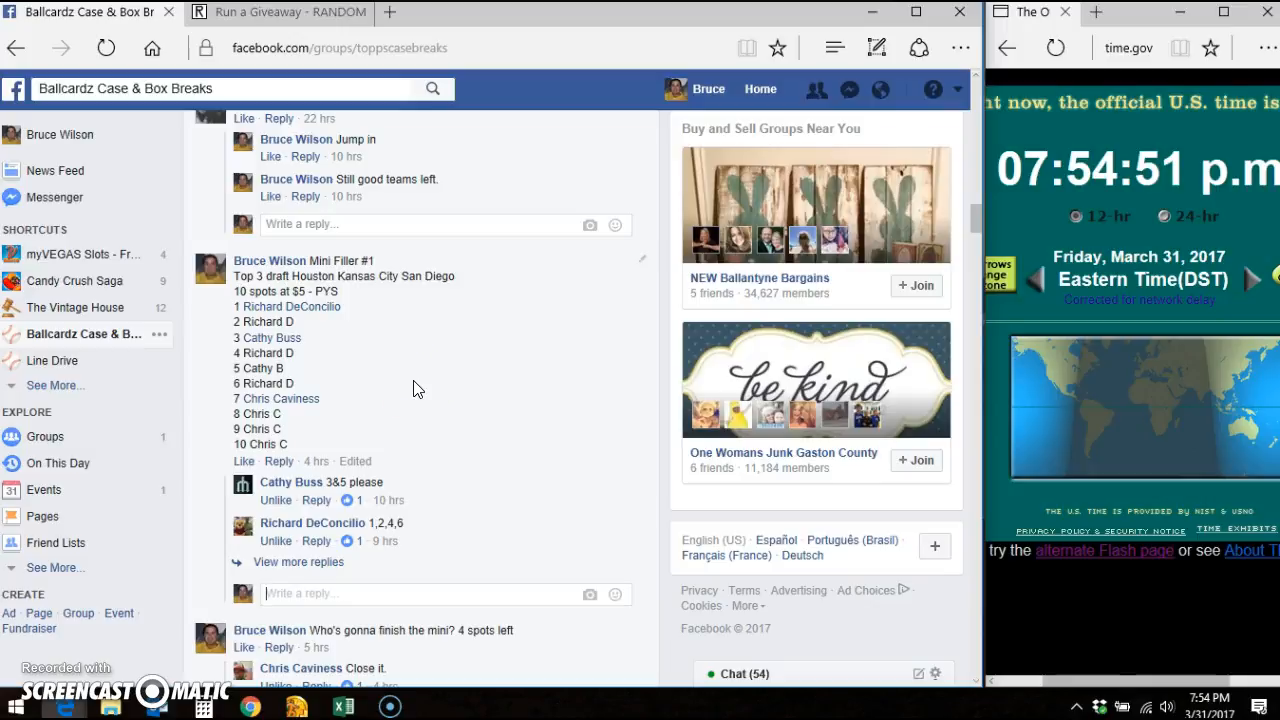
Reply LIVE in the Mini Filler #1 thread, then switch to the RANDOM.ORG giveaway
type("LIVE")
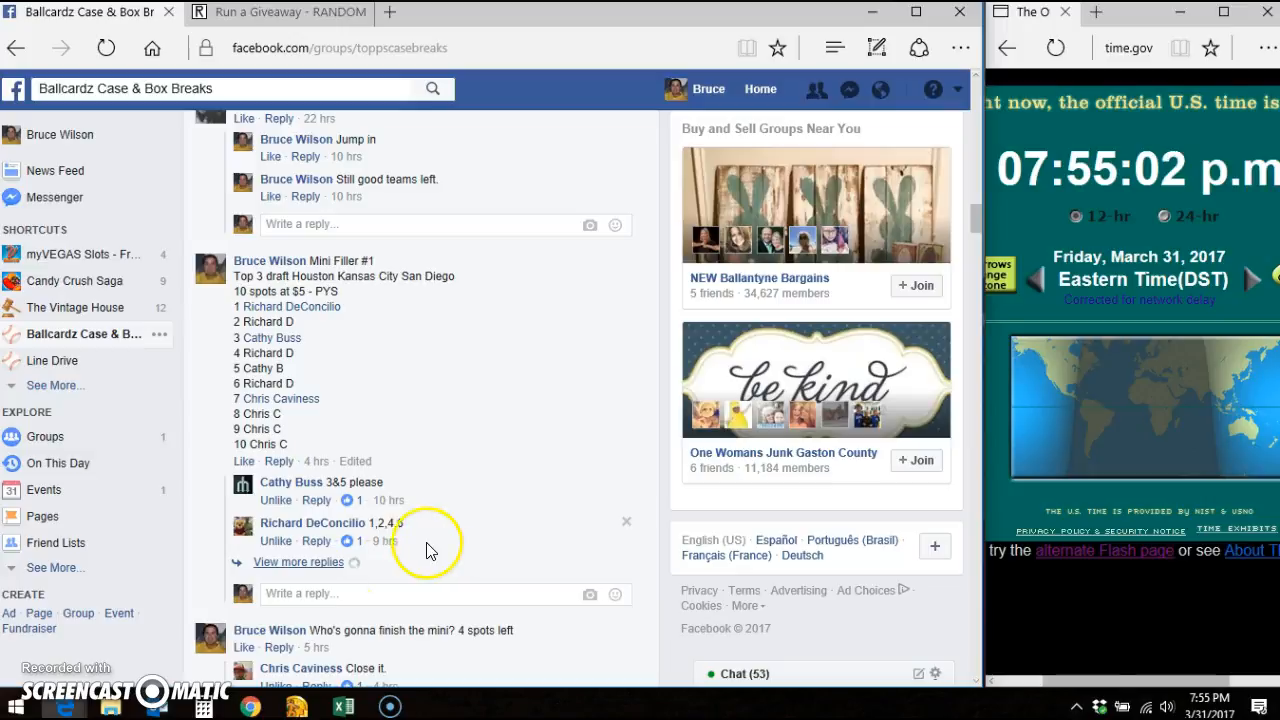
mouse_move(476, 513)
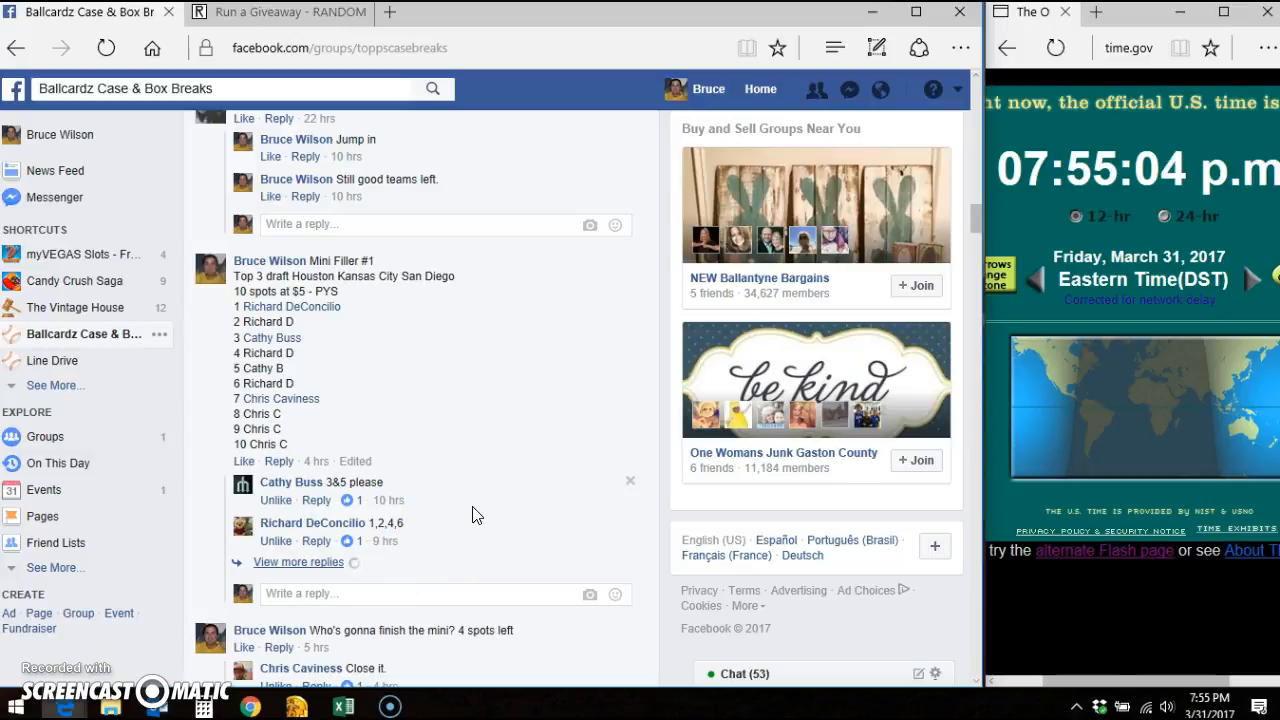
scroll("down", 3)
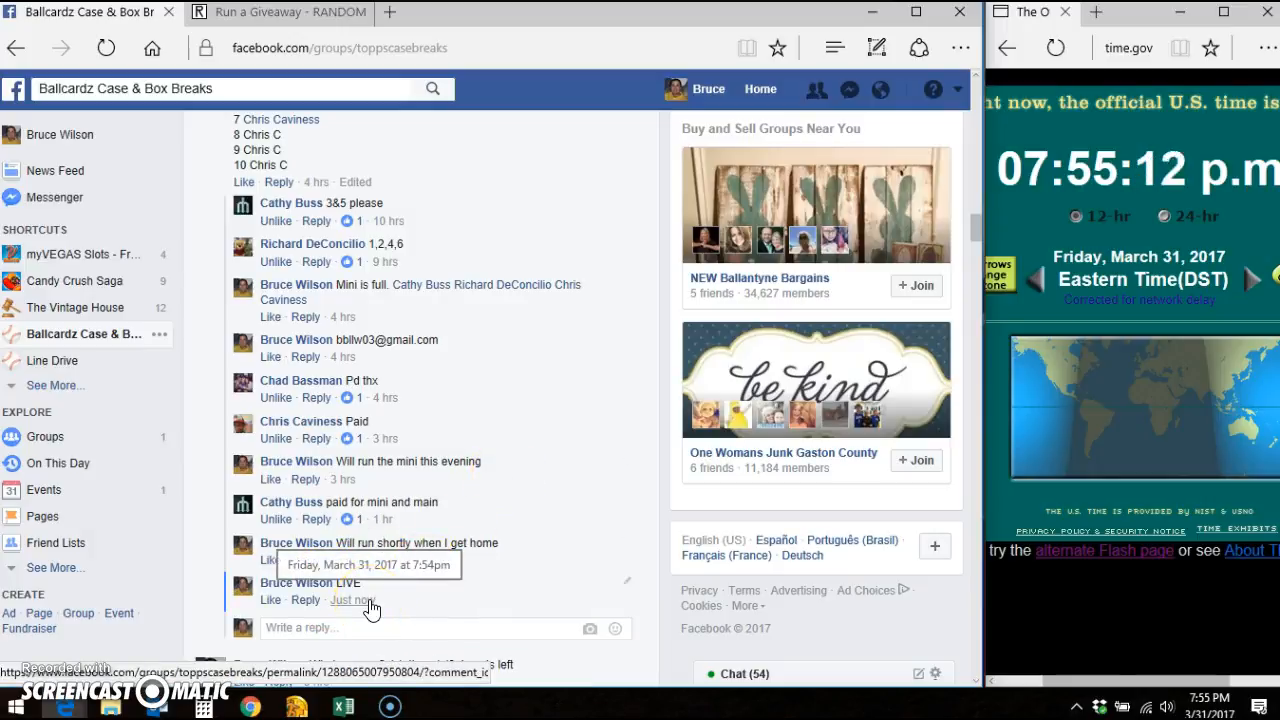
left_click(280, 12)
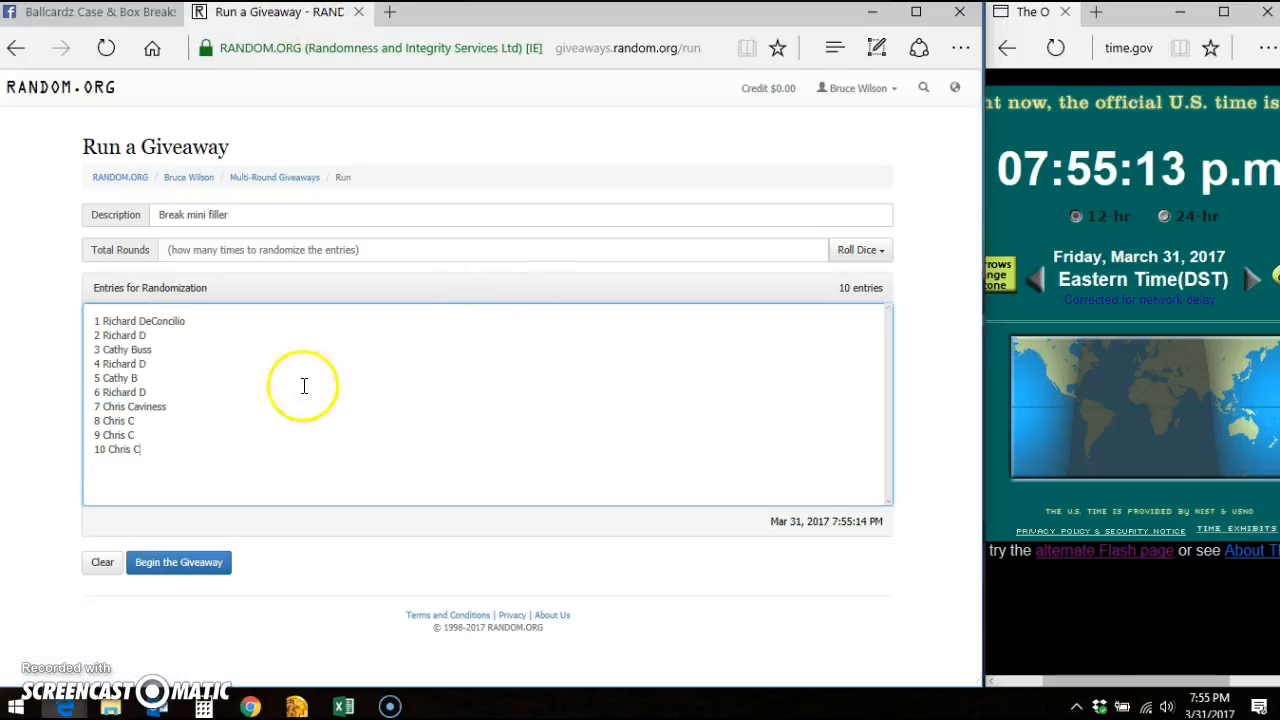
Roll 2d6 twice until the total is 9 and accept it as the round count
left_click(860, 249)
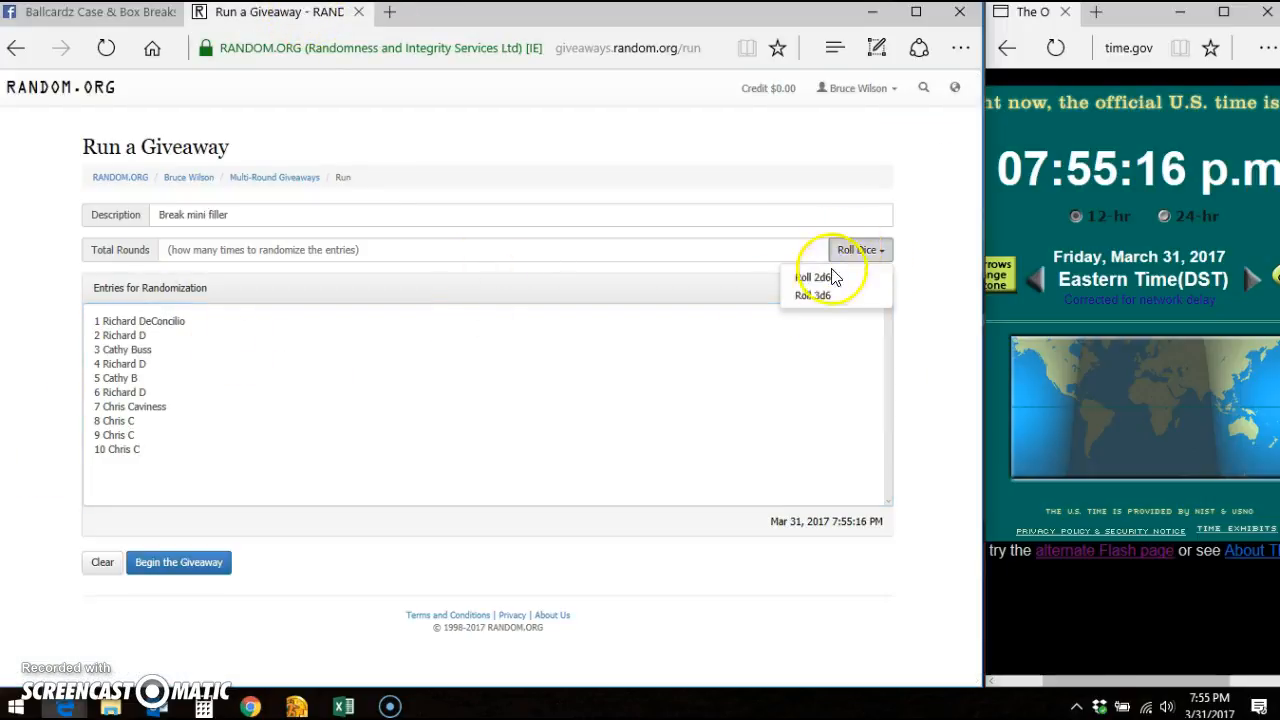
left_click(811, 277)
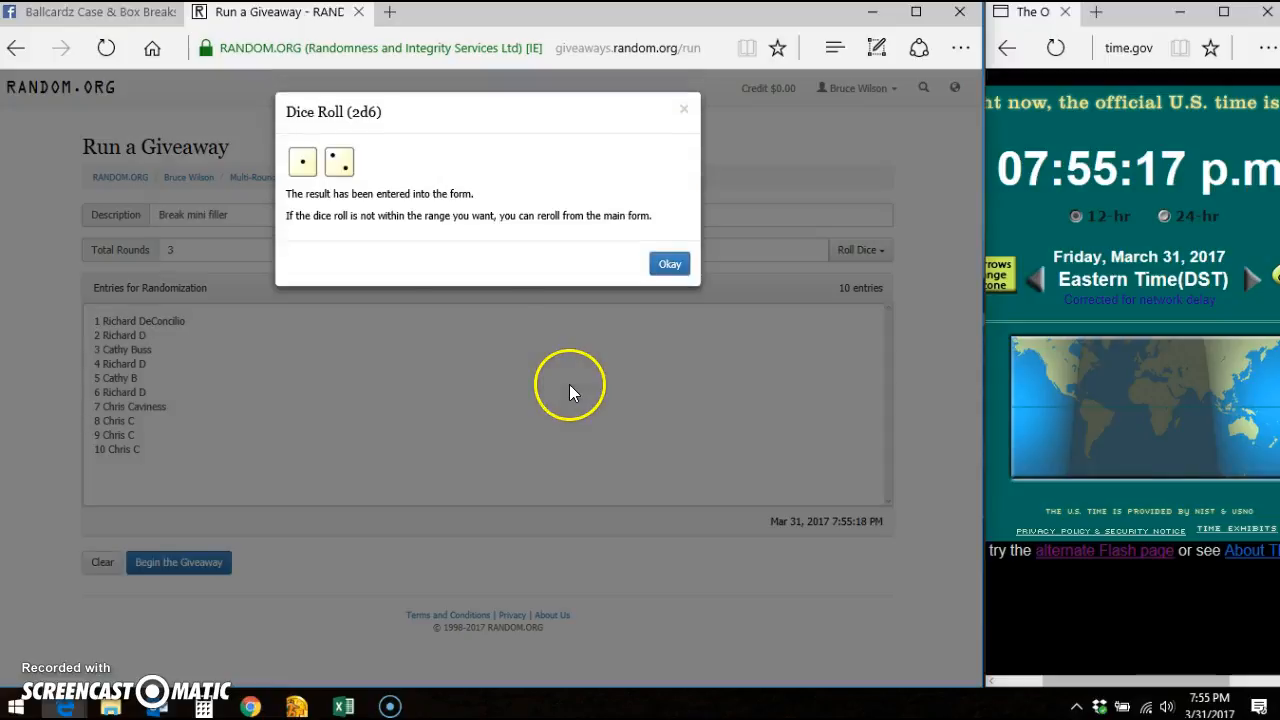
left_click(669, 263)
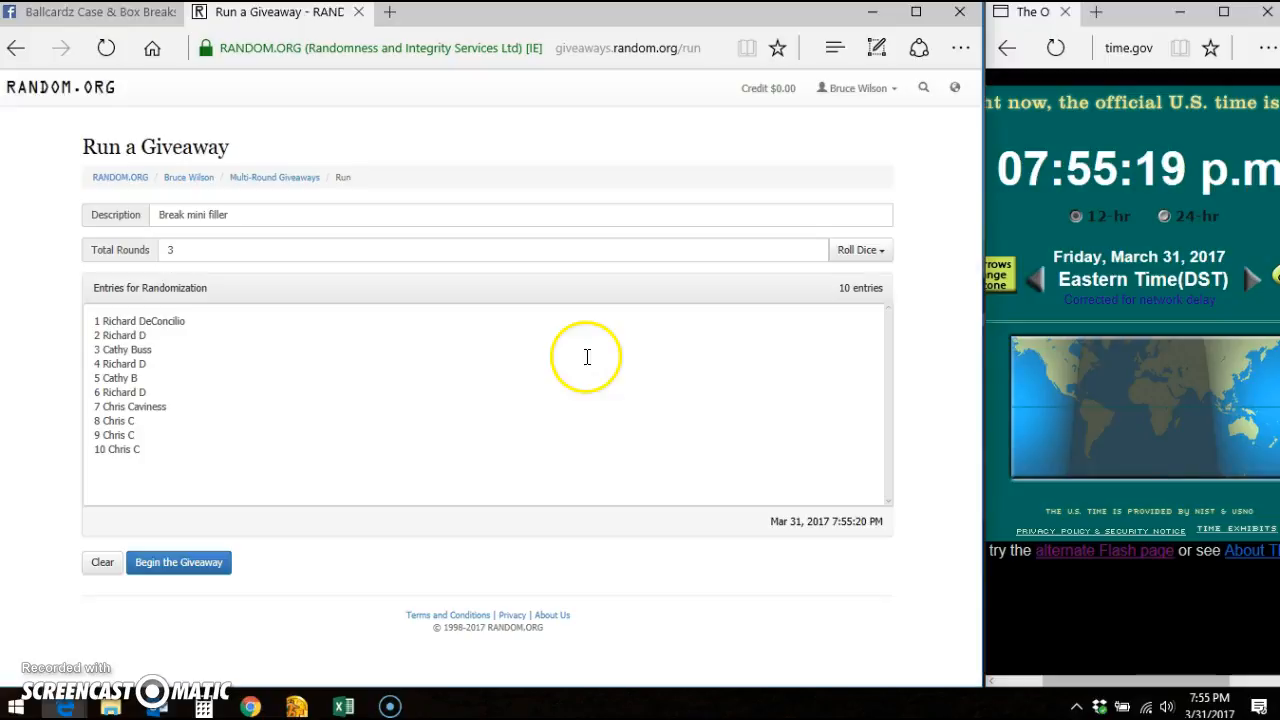
left_click(859, 249)
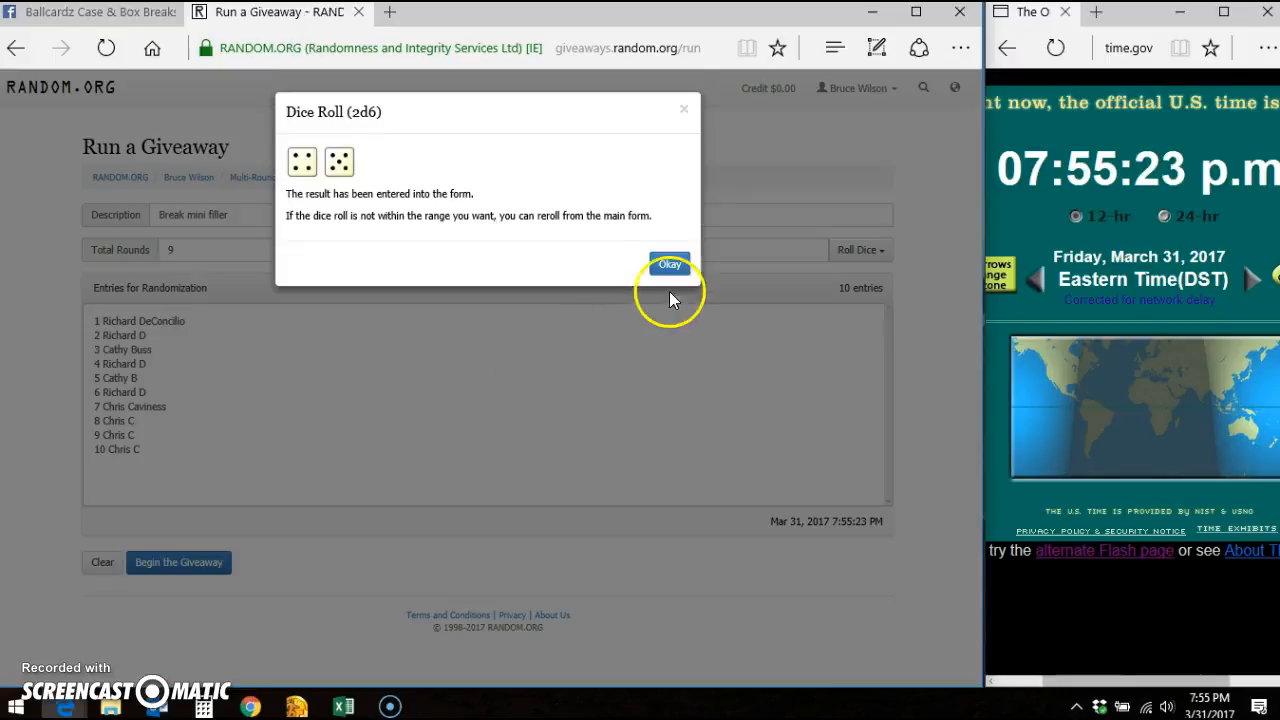
left_click(669, 264)
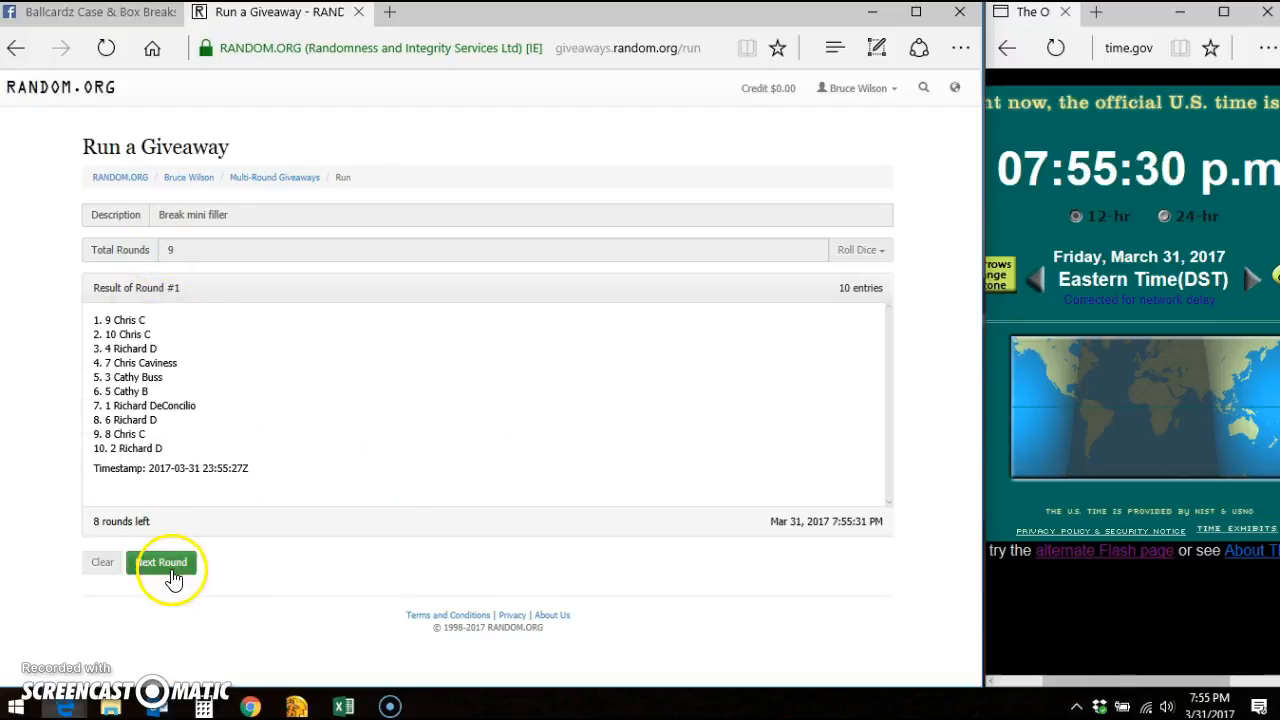
Run the 10-entry giveaway from round 2 through round 8, then trigger the final round
left_click(163, 562)
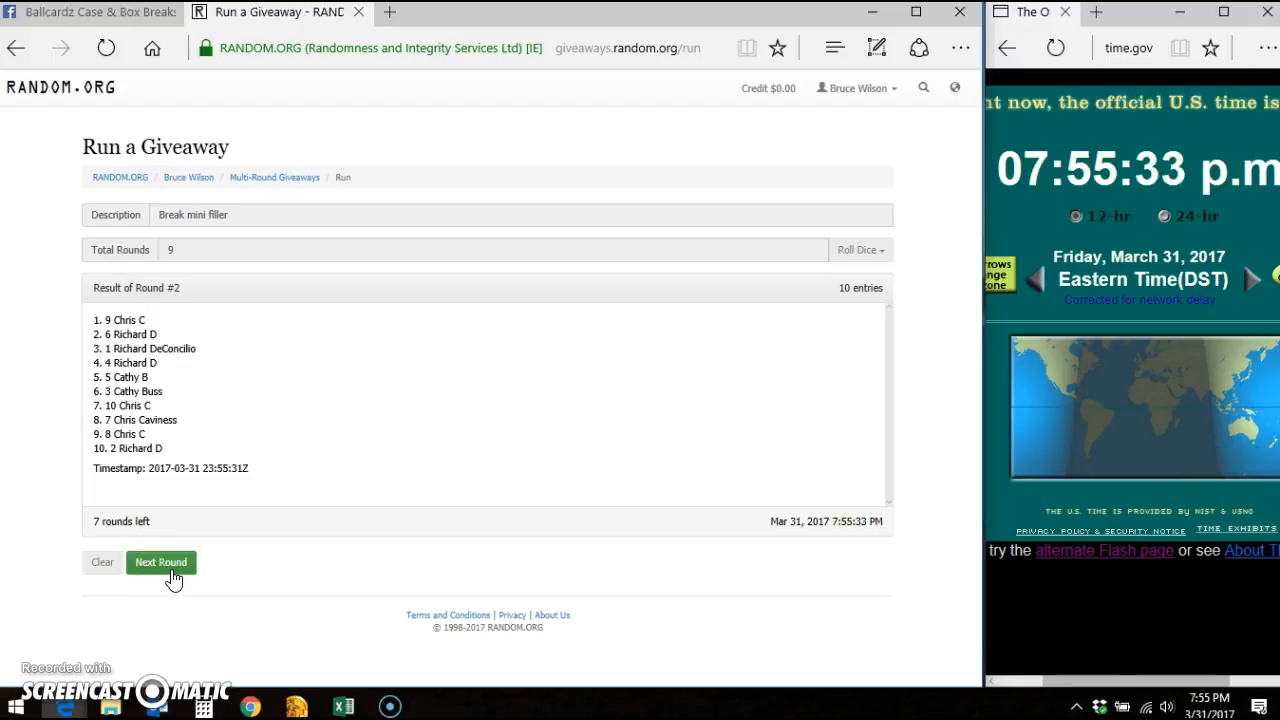
left_click(160, 562)
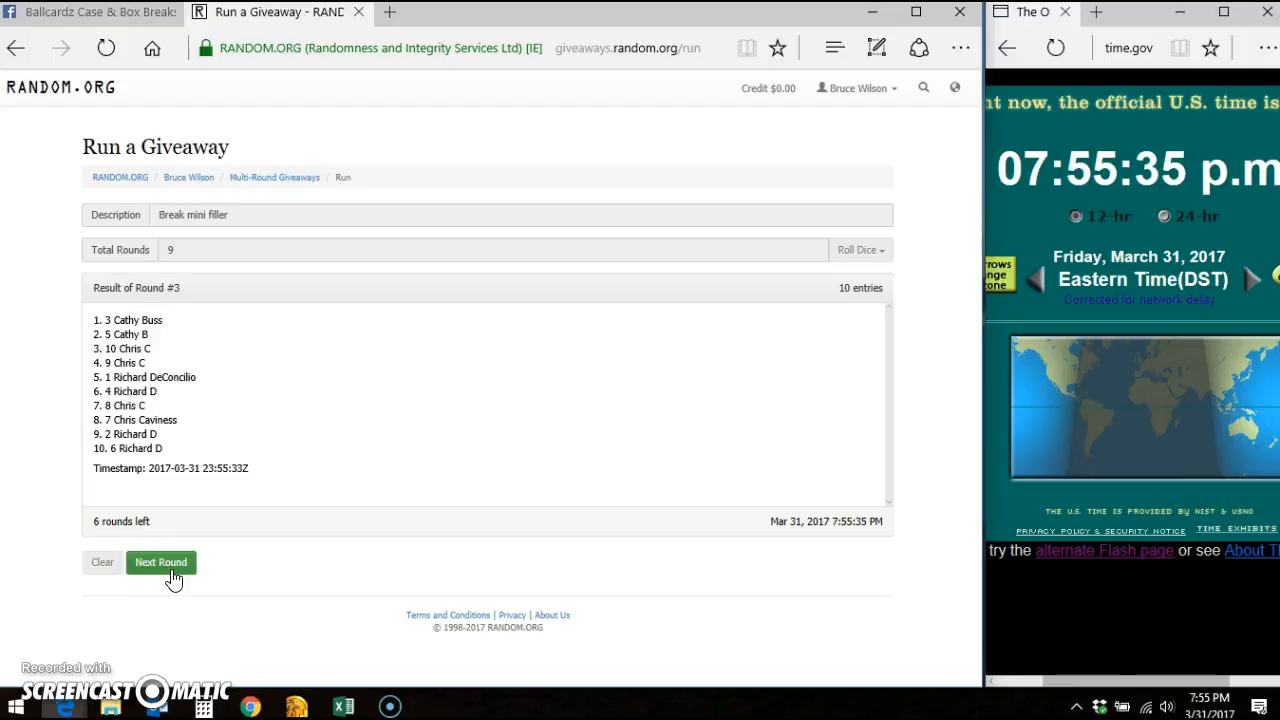
left_click(161, 562)
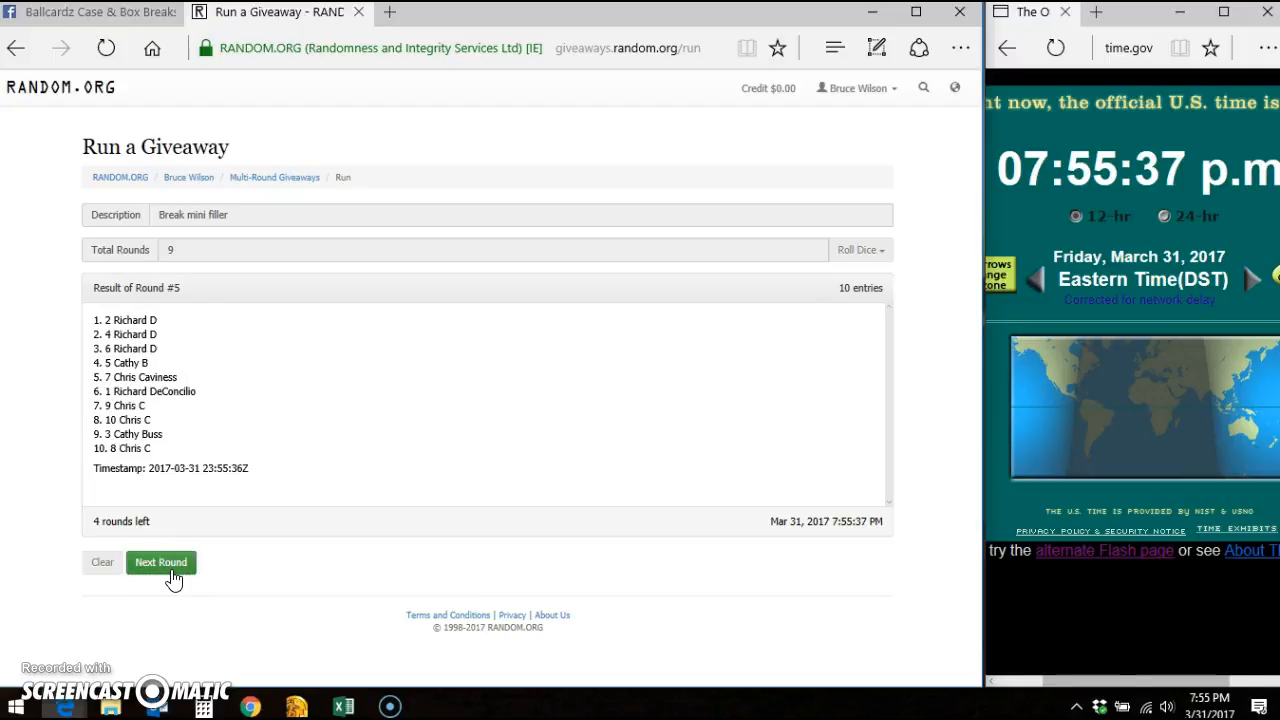
left_click(161, 562)
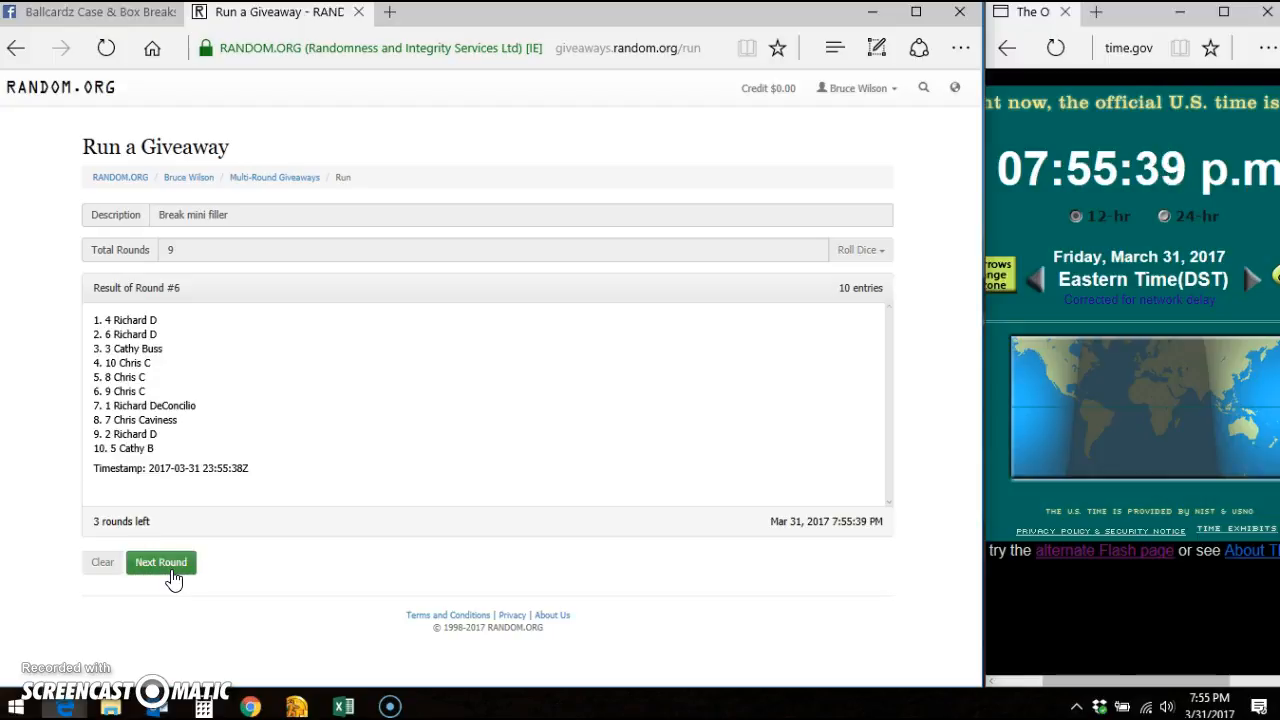
left_click(161, 562)
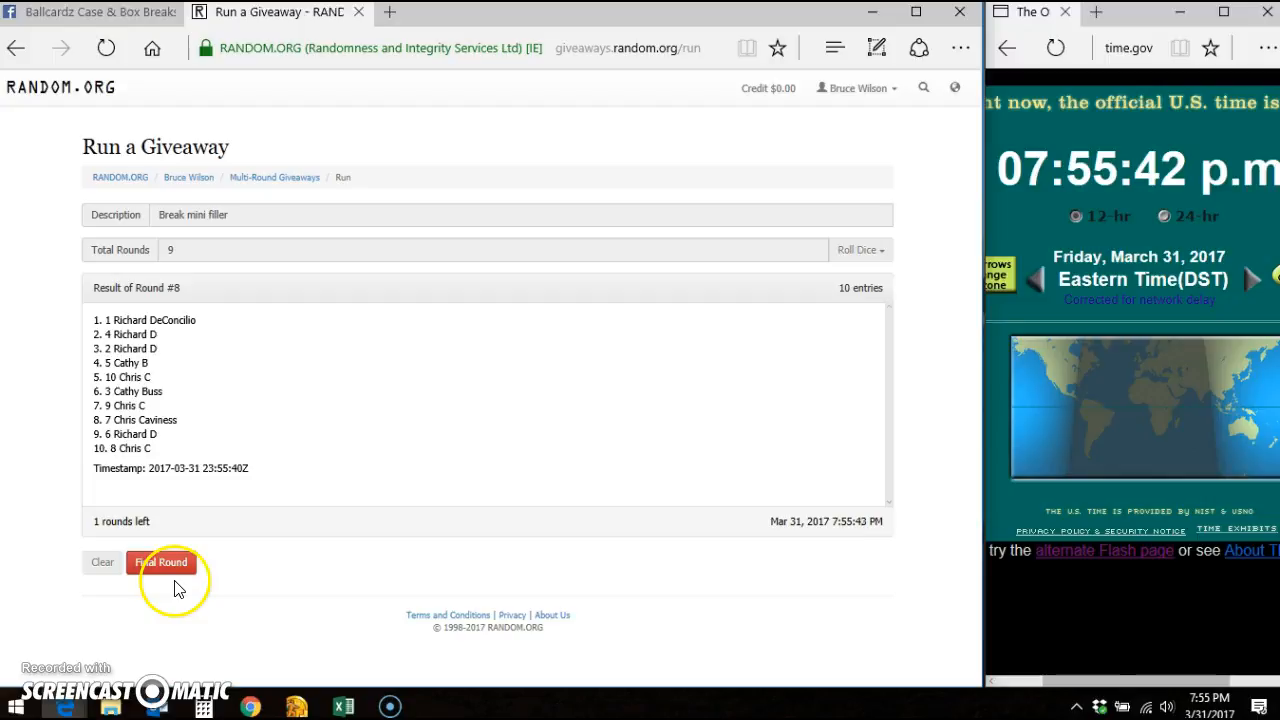
mouse_move(177, 261)
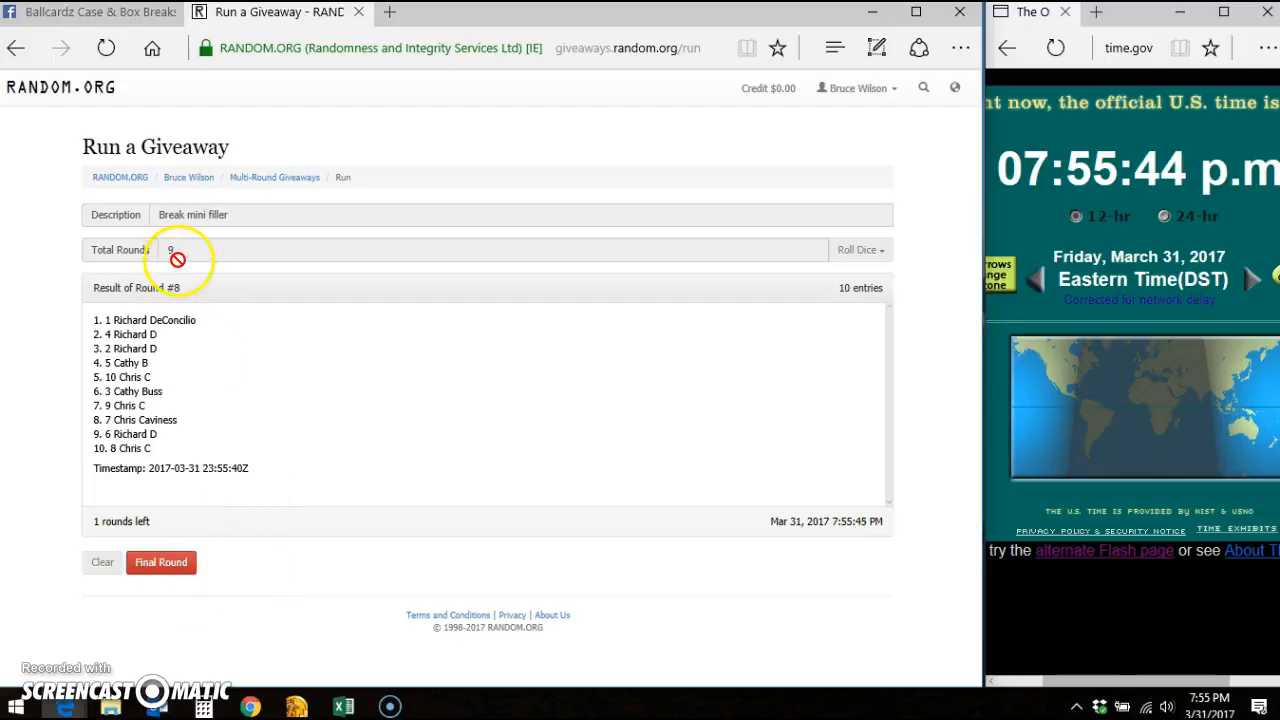
mouse_move(220, 291)
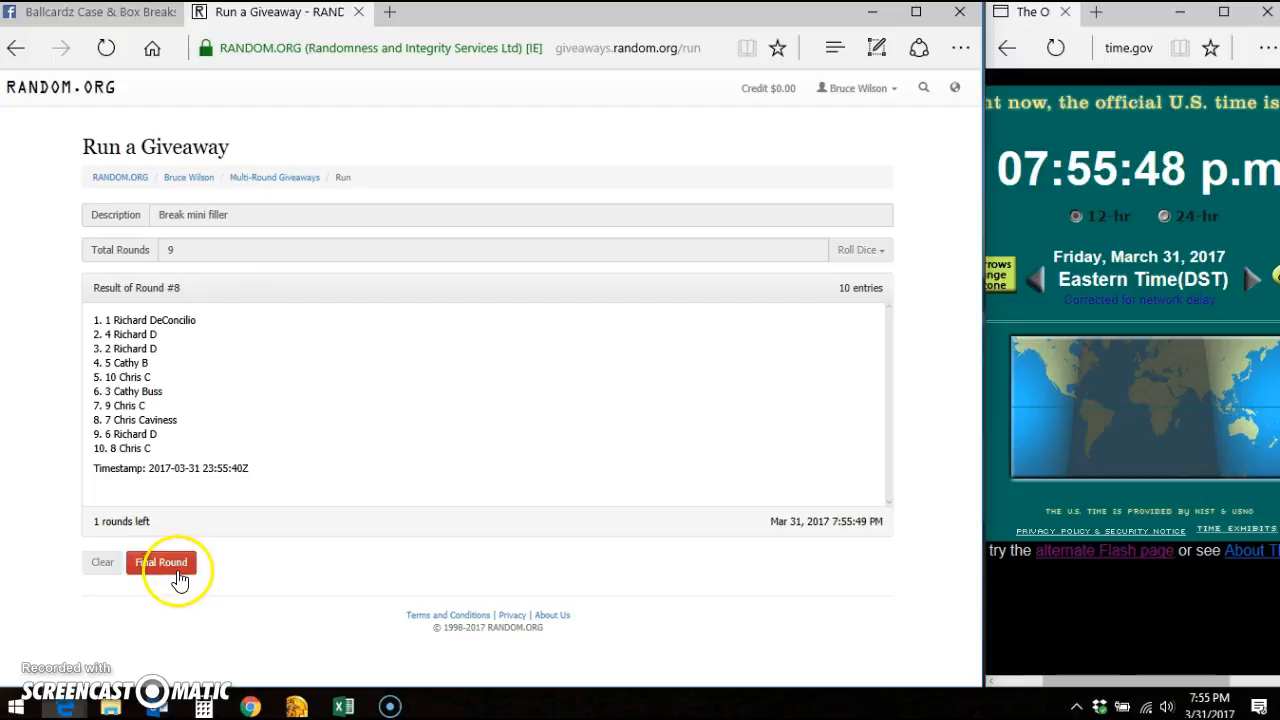
left_click(169, 565)
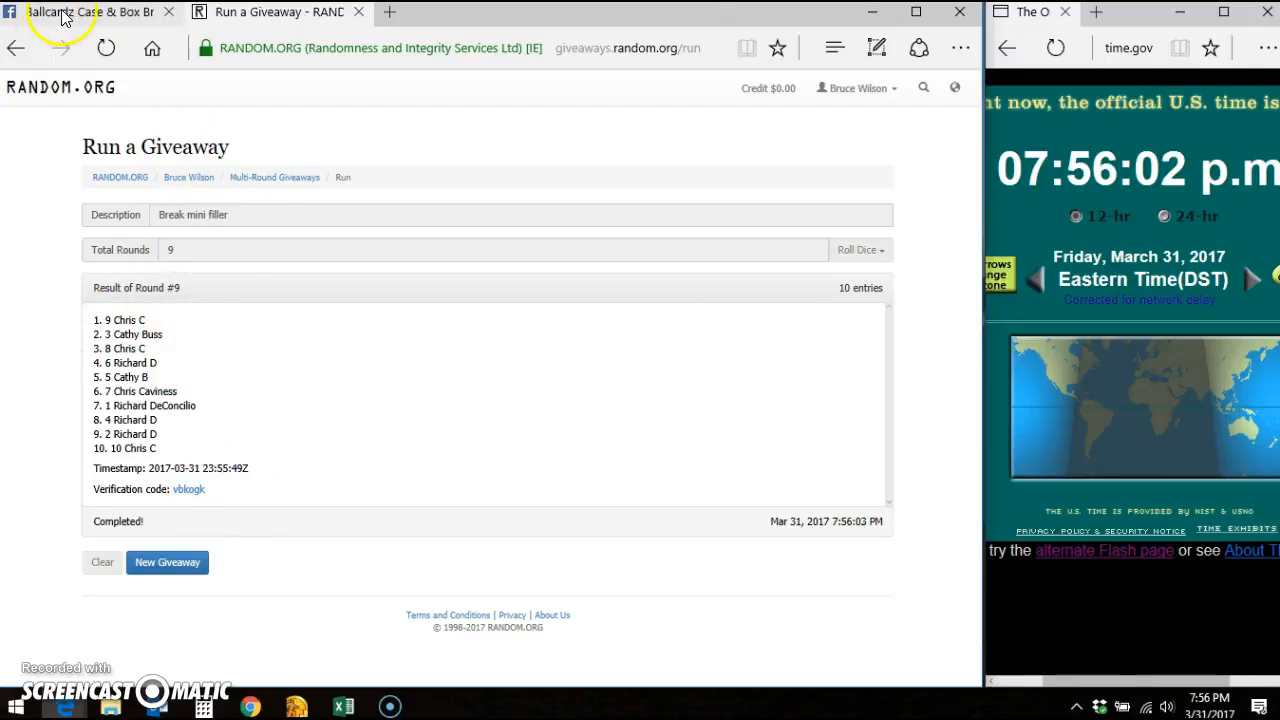
Return to the Facebook Mini Filler thread and type DONE as a reply
left_click(90, 15)
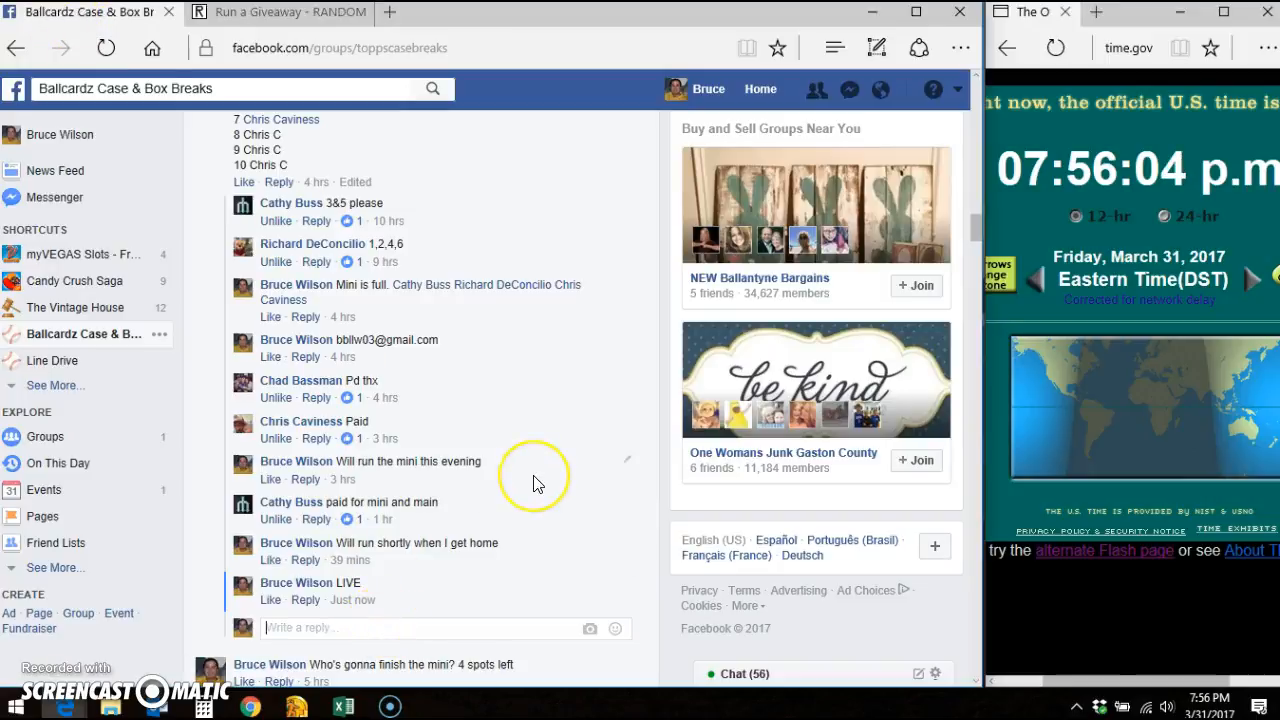
type("DONE")
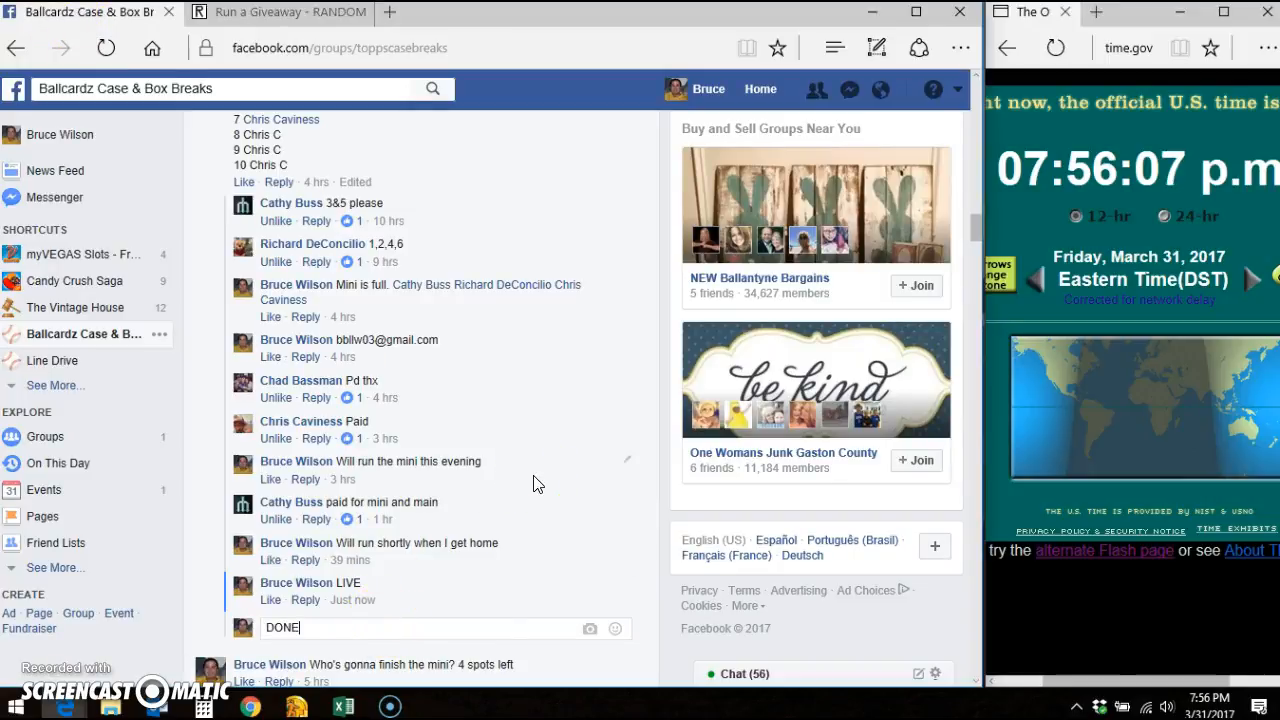